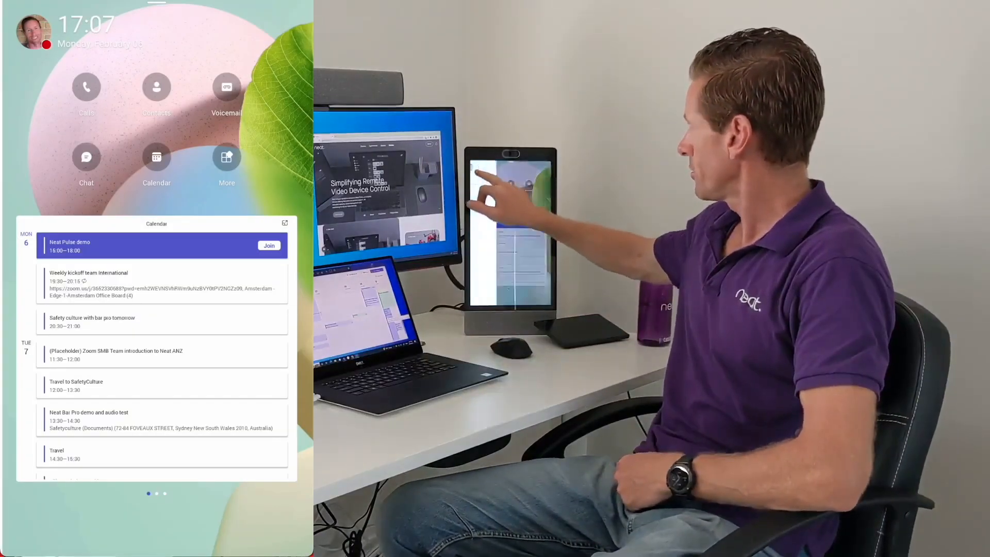
# - Connect the Neat Frame to the Win10-New computer from the profile panel's Connect a device option
pyautogui.click(29, 29)
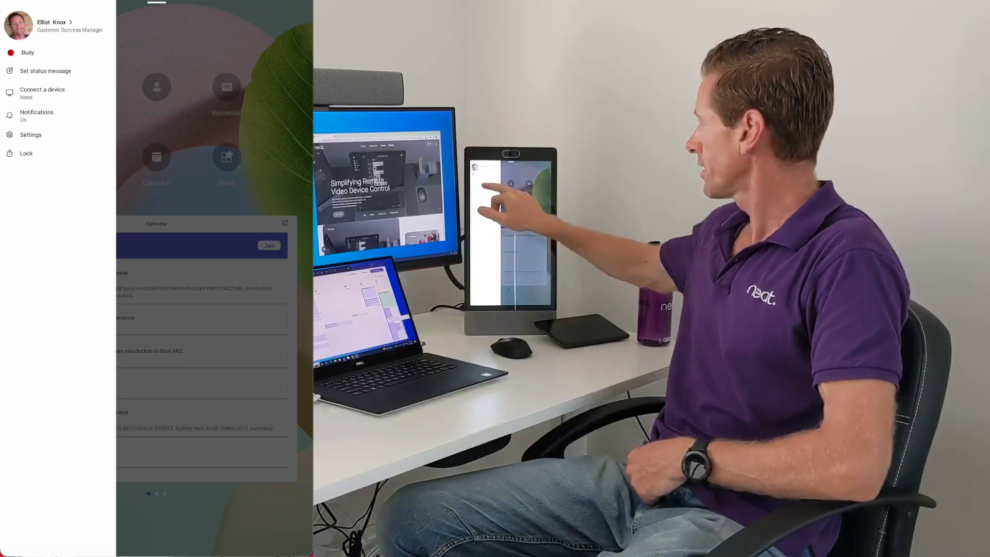
pyautogui.click(42, 93)
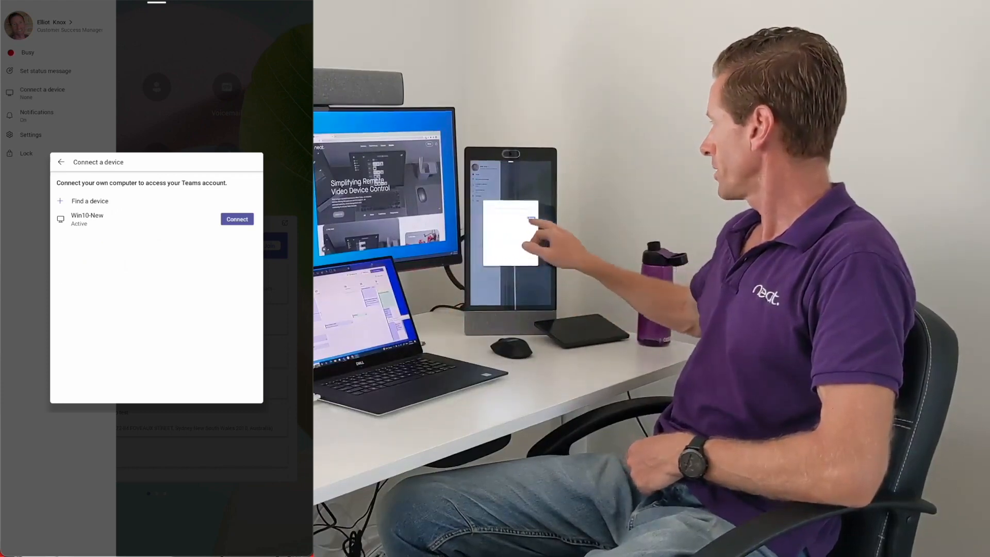
pyautogui.click(236, 219)
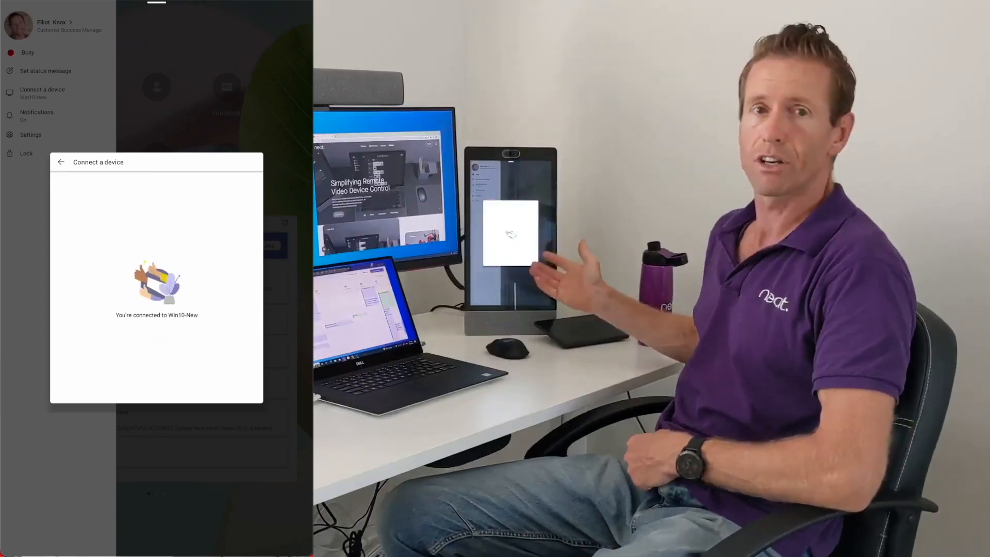
pyautogui.click(61, 162)
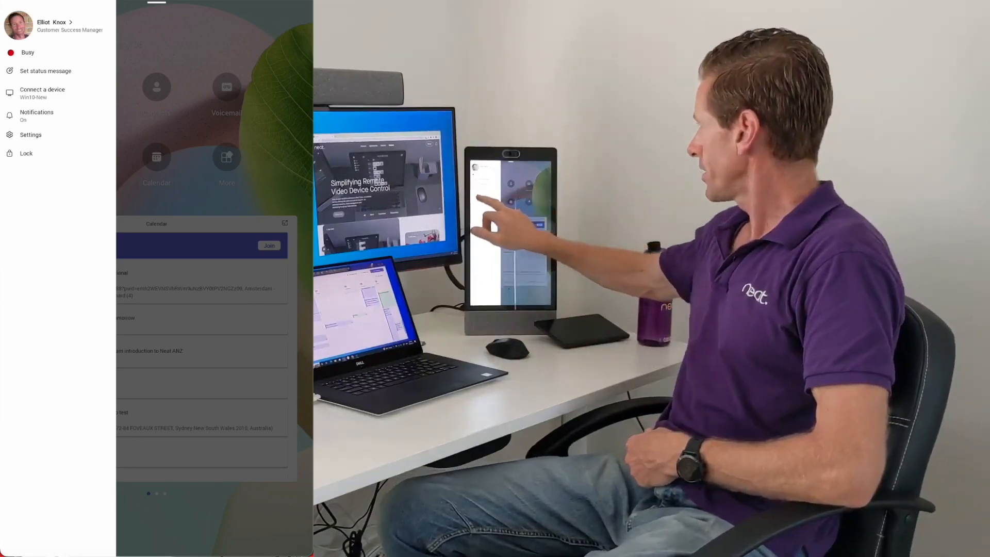
# - Reach the Framing boundary page under Device settings > Audio & video, showing 6.6 ft width and depth
pyautogui.click(30, 135)
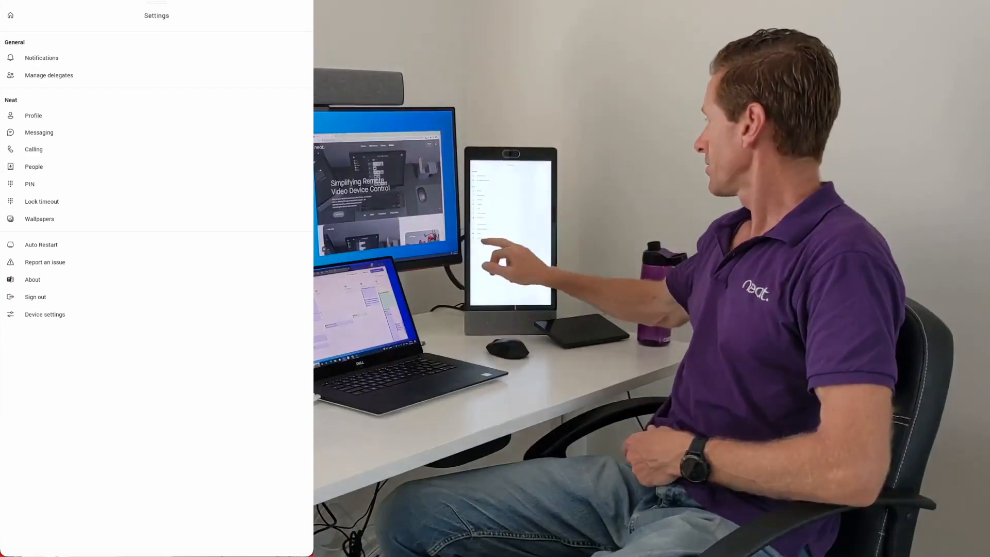
pyautogui.click(45, 314)
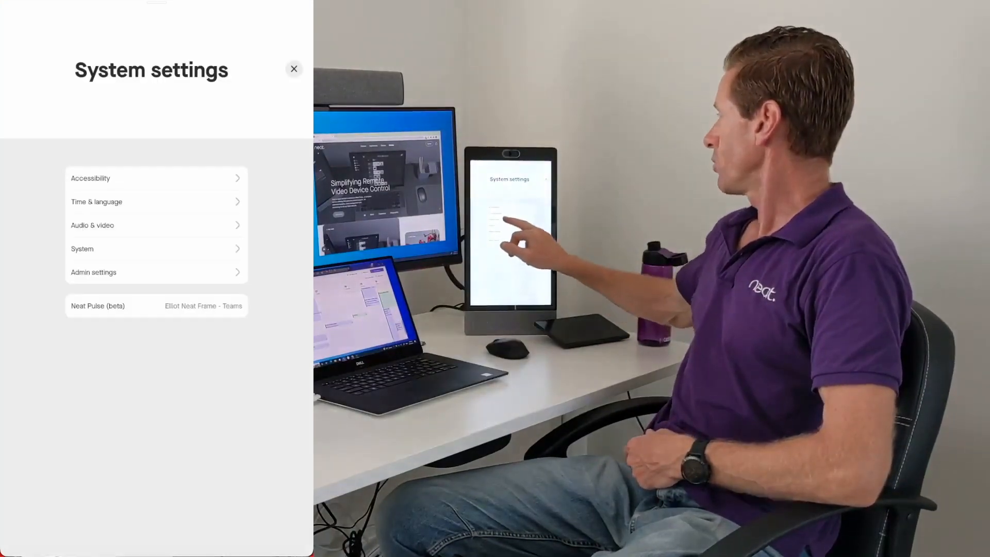
pyautogui.click(92, 225)
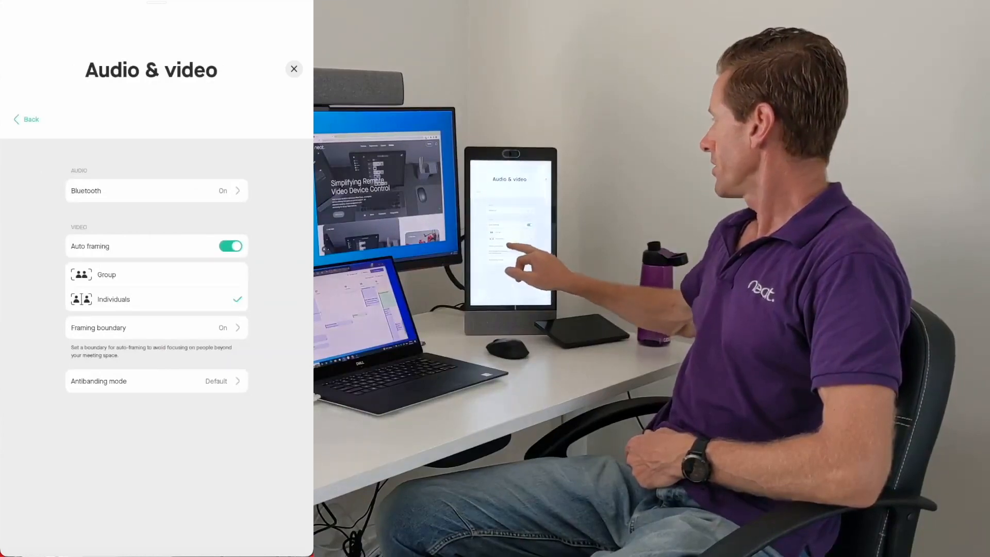
pyautogui.click(155, 327)
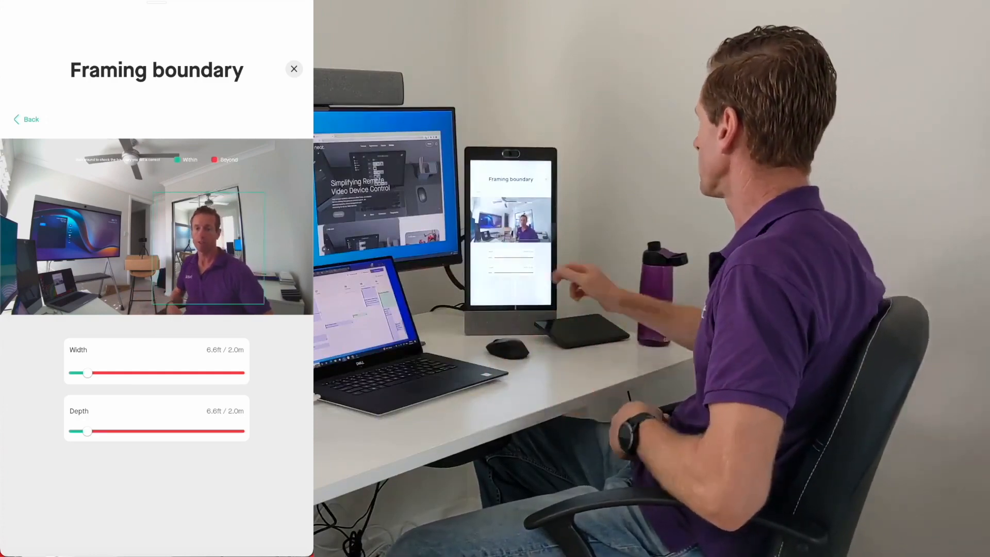
# - Try width and depth at Boundless, then set the boundary to about 2.0 m wide and 1.5 m deep
pyautogui.moveTo(87, 374); pyautogui.dragTo(244, 373)
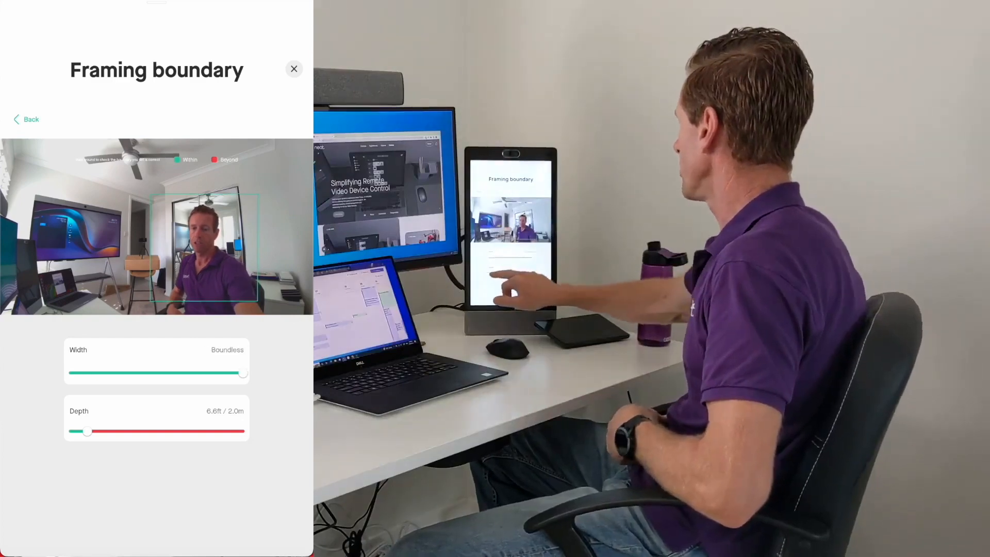
pyautogui.moveTo(86, 431); pyautogui.dragTo(243, 431)
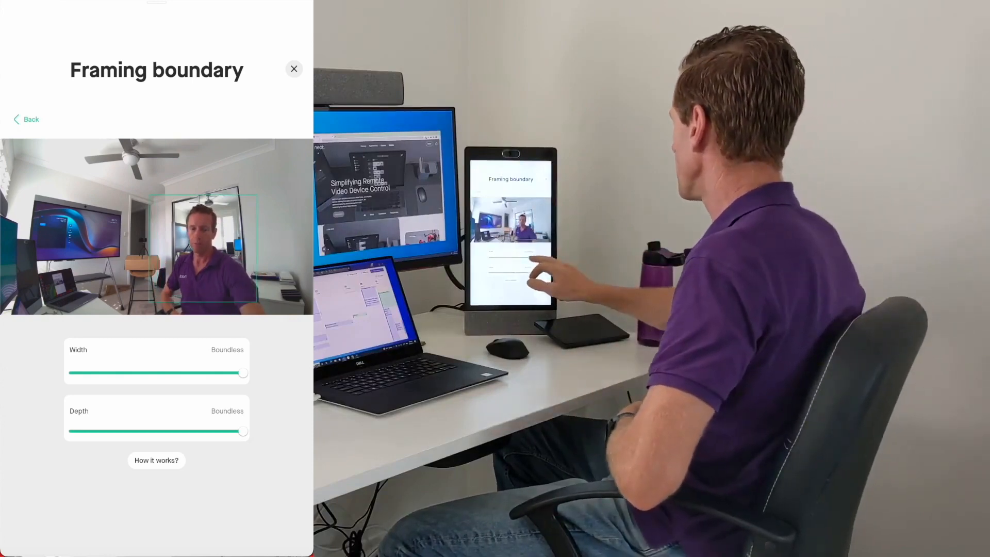
pyautogui.moveTo(244, 372); pyautogui.dragTo(69, 372)
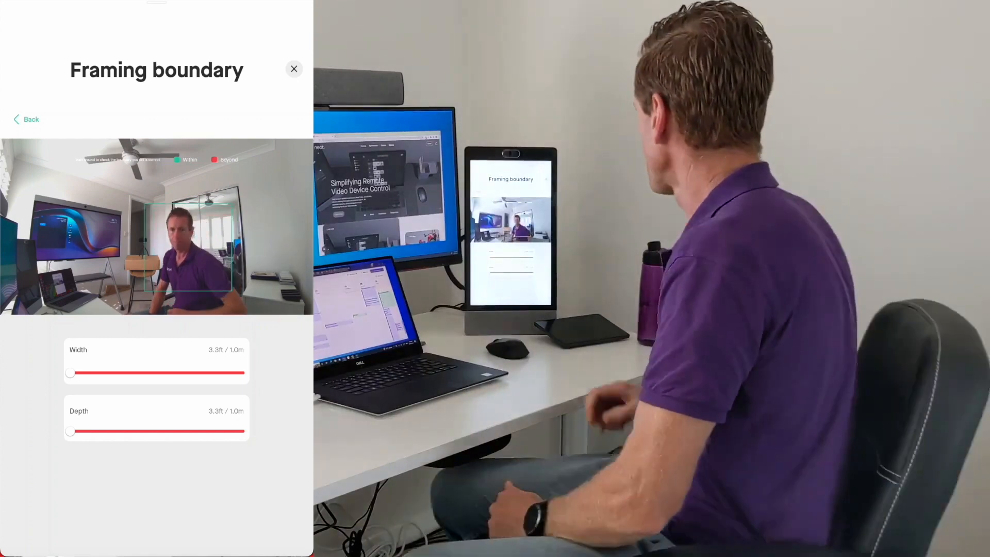
pyautogui.moveTo(70, 372); pyautogui.dragTo(77, 372)
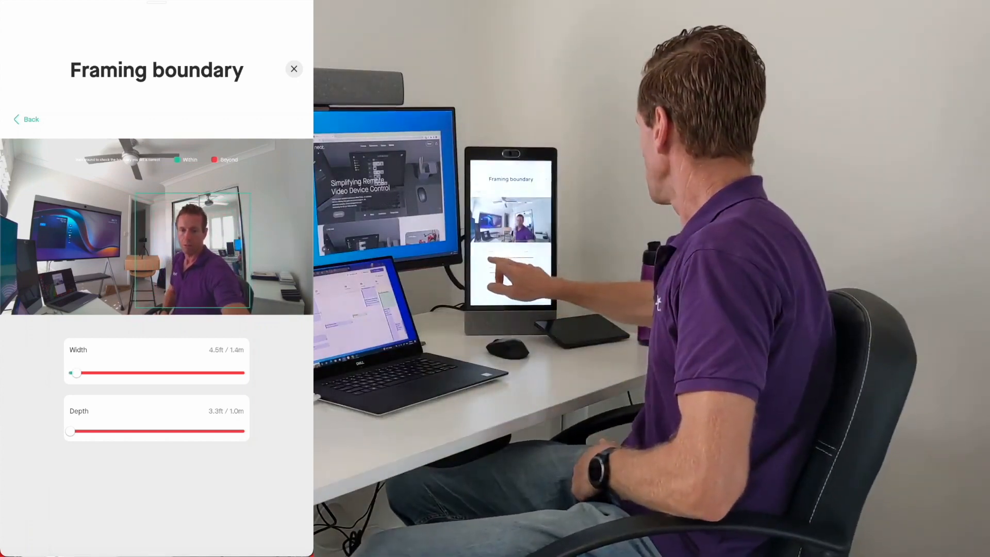
pyautogui.moveTo(75, 372); pyautogui.dragTo(86, 372)
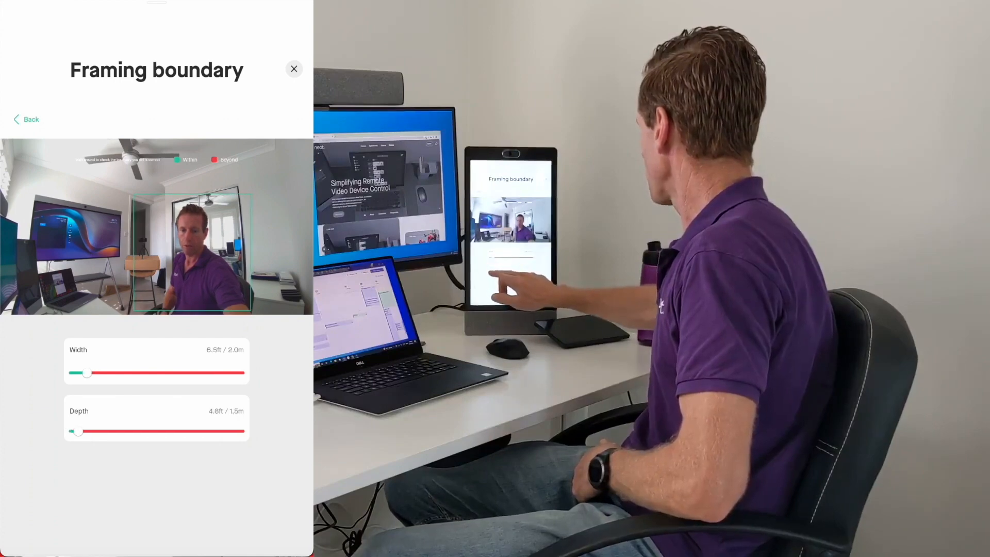
pyautogui.moveTo(77, 431); pyautogui.dragTo(87, 431)
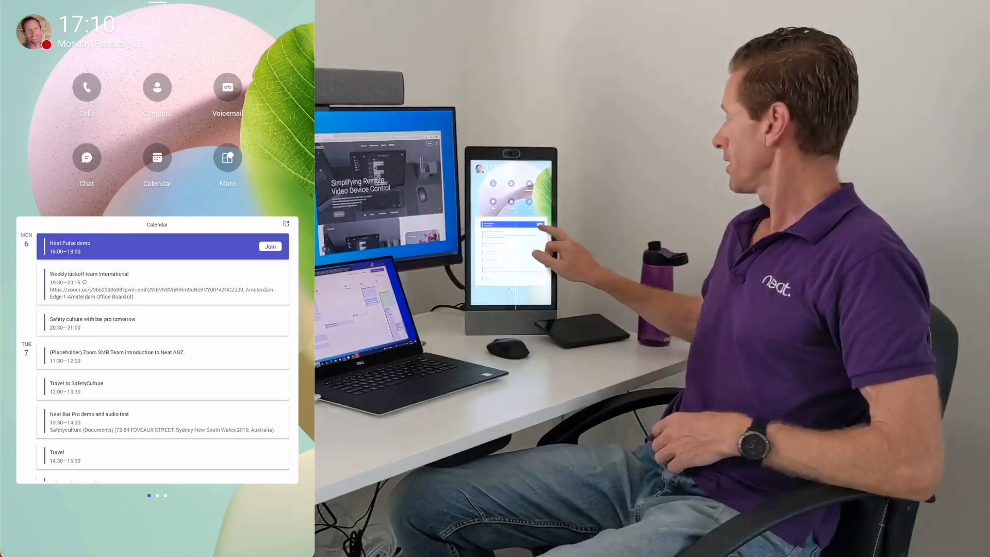
pyautogui.click(269, 246)
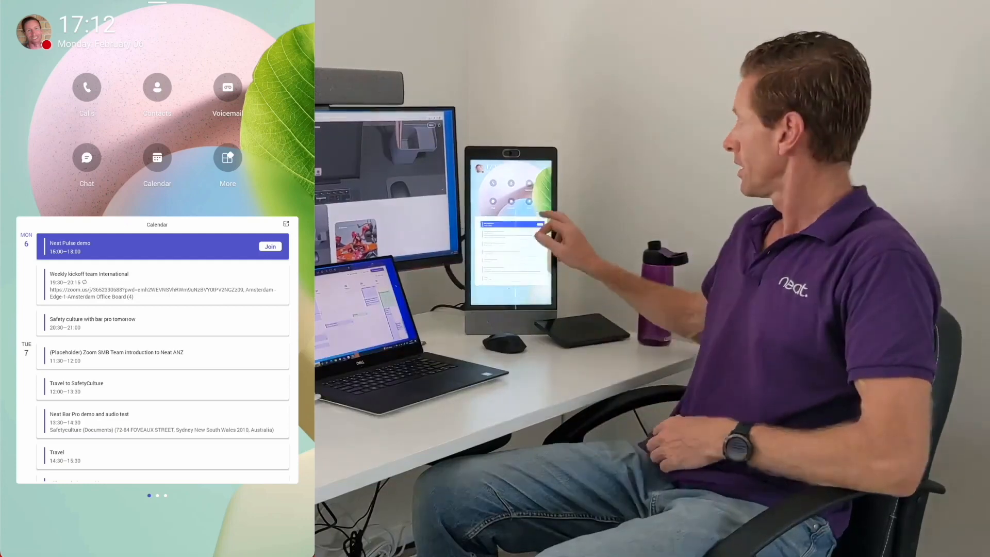
# - Open Neat Board_user training_Teams-v2.pptx from OneDrive in the Files app
pyautogui.click(226, 158)
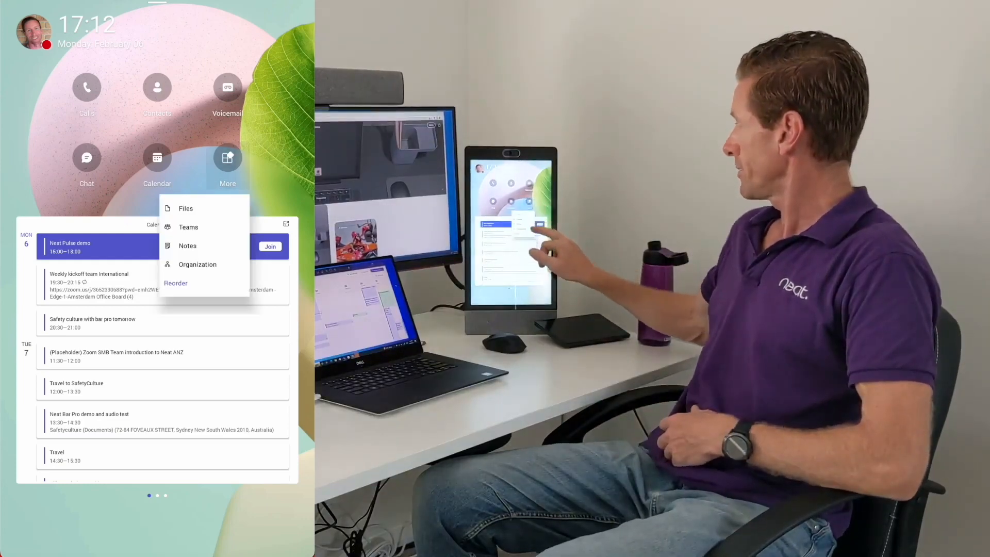
pyautogui.click(185, 208)
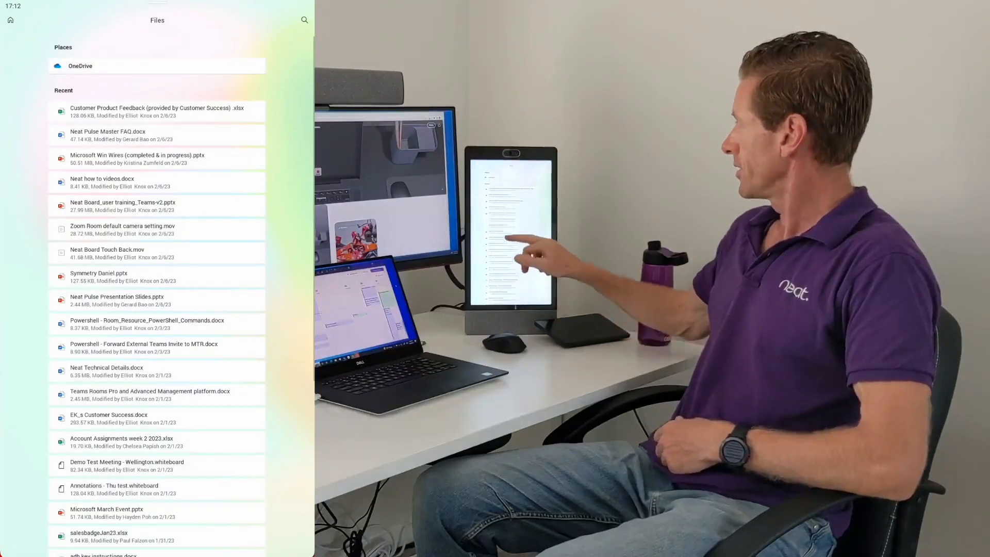
pyautogui.click(80, 66)
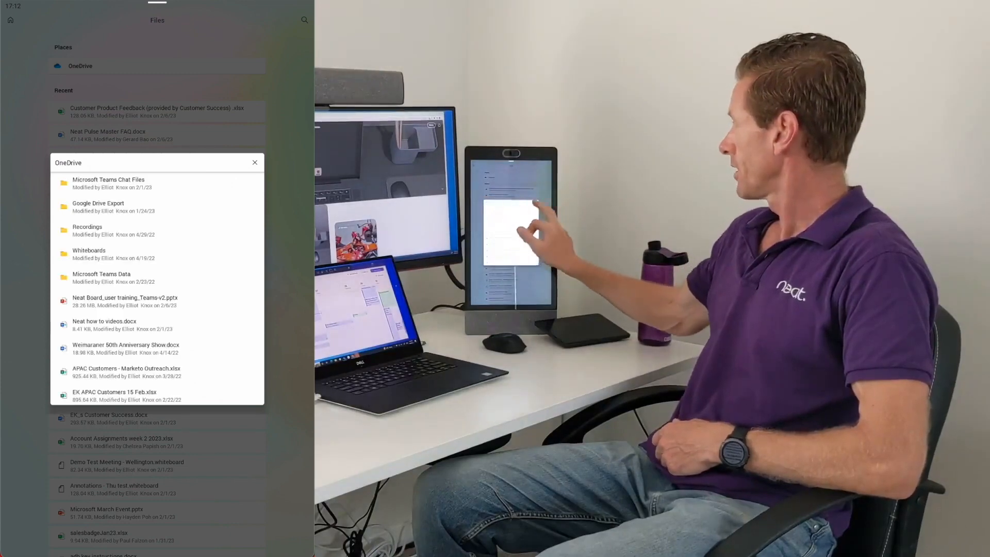
pyautogui.click(255, 162)
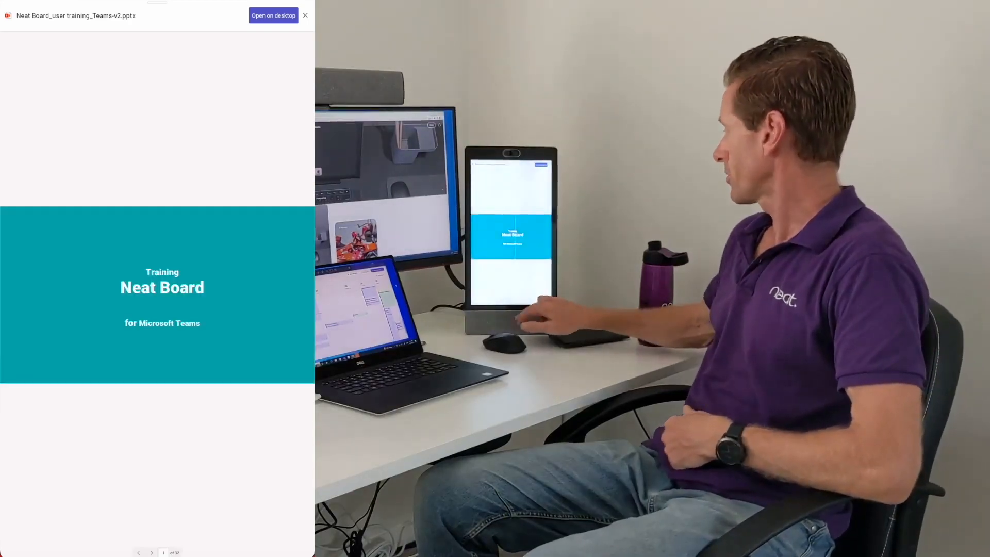
# - Move to the second slide and send the presentation to the paired laptop
pyautogui.click(151, 553)
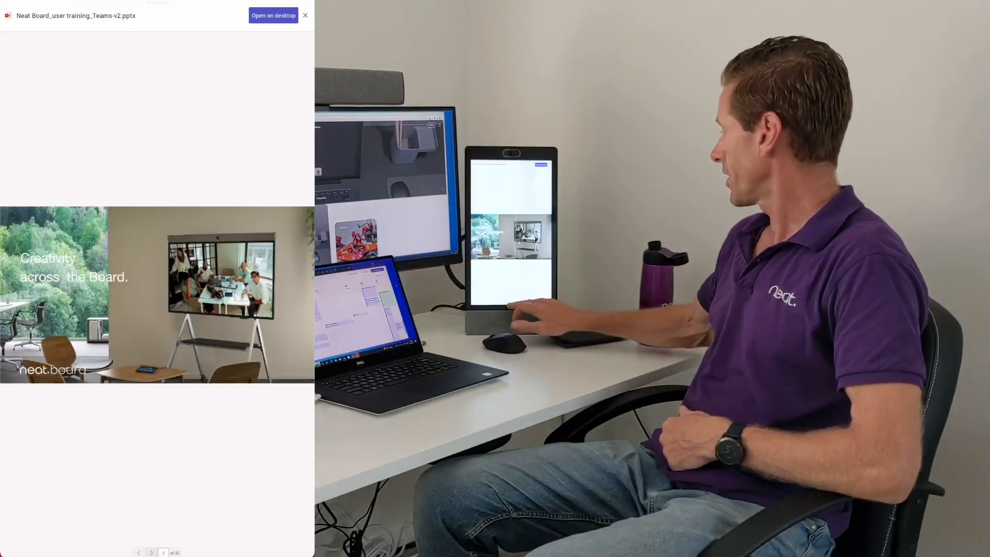
pyautogui.click(151, 553)
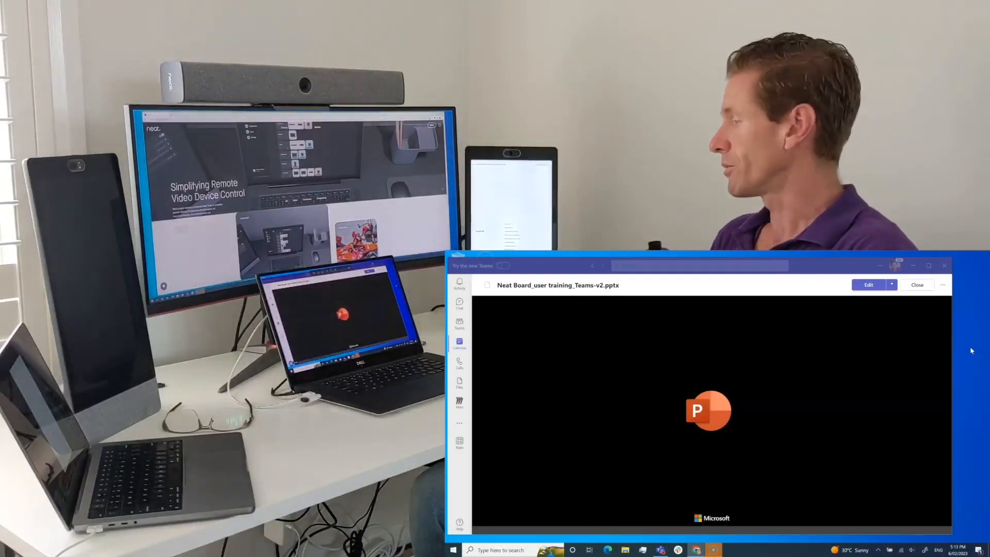
pyautogui.moveTo(963, 373)
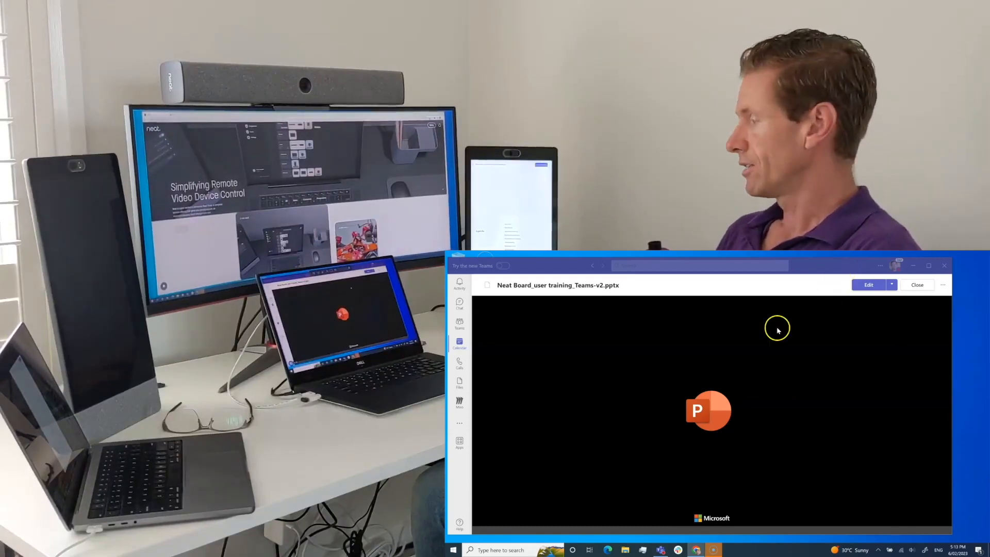
pyautogui.moveTo(782, 308)
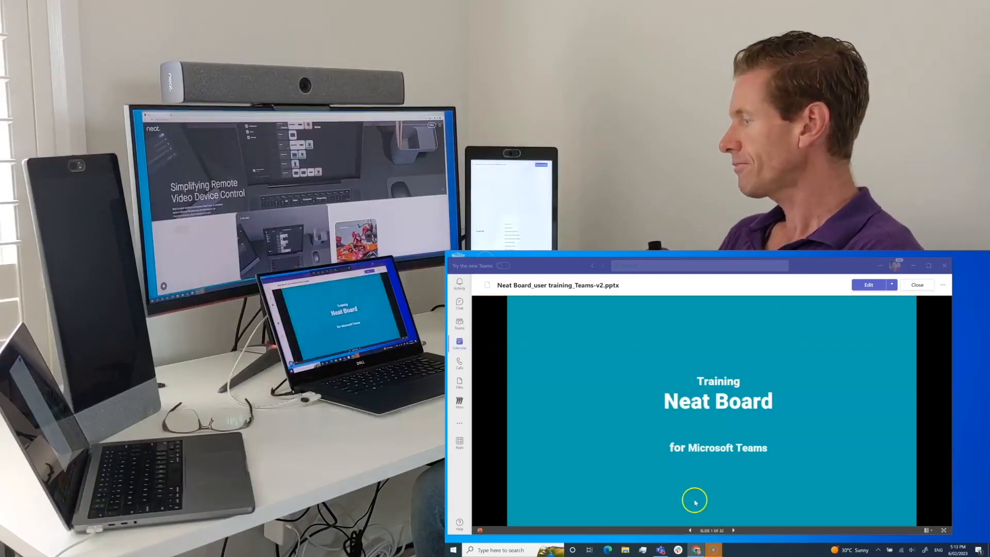
# - Advance the loaded deck two slides to Agenda and start opening it for editing
pyautogui.click(732, 530)
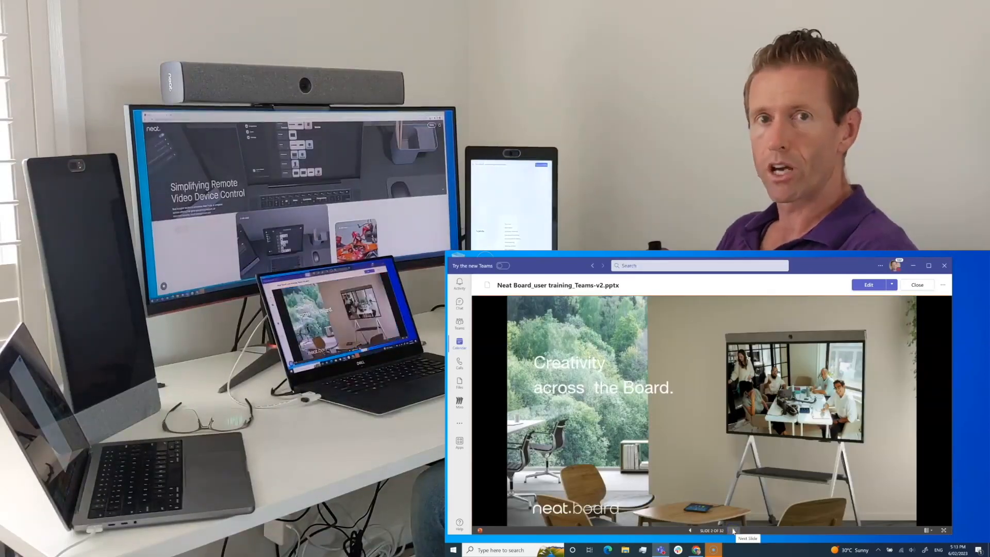
pyautogui.click(727, 530)
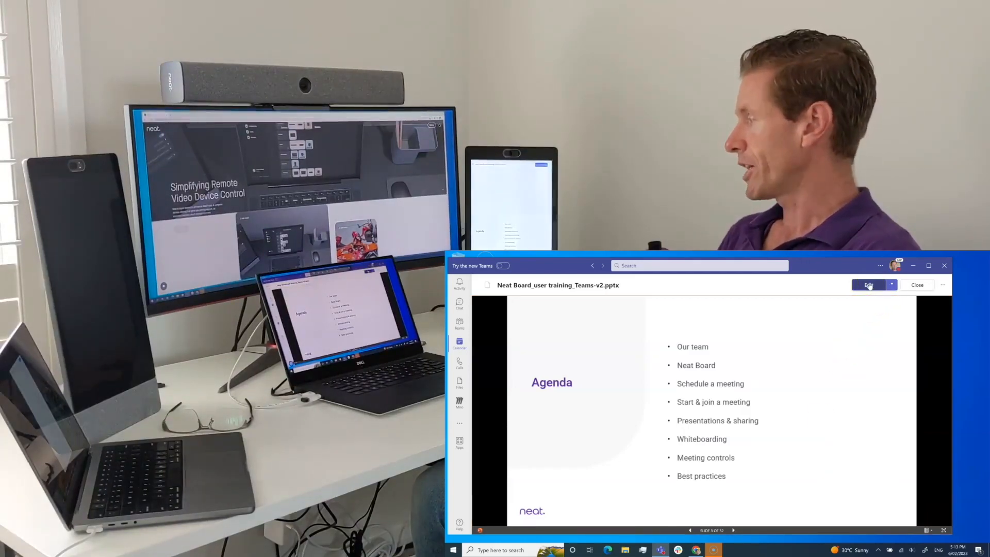
pyautogui.click(891, 284)
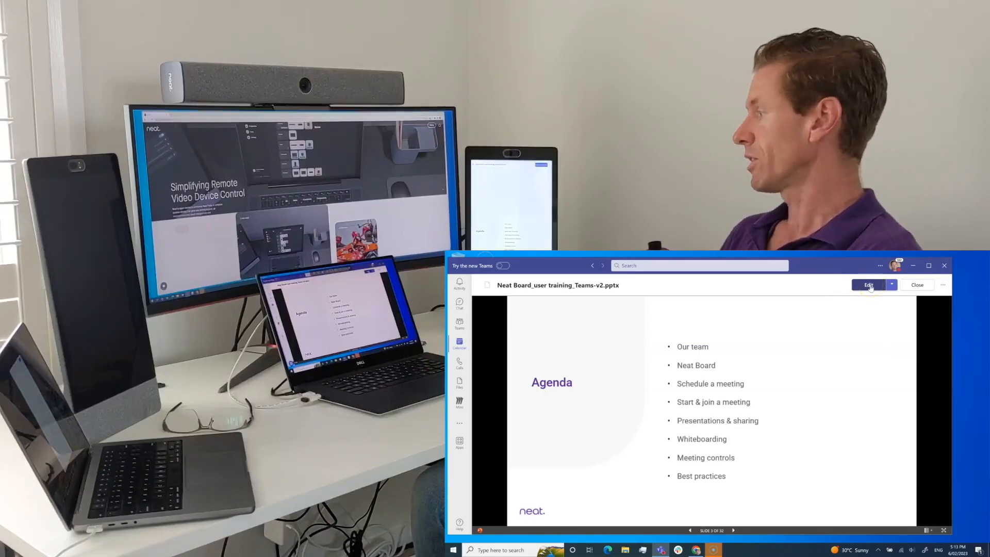
pyautogui.click(867, 284)
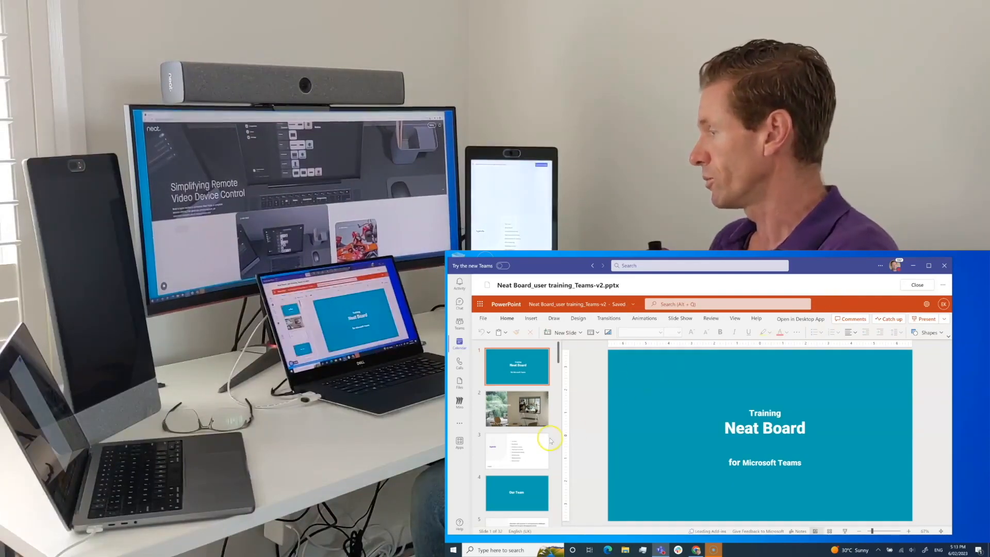
# - Select slide 3 (Agenda) and begin typing '- Wh' in its bullet list
pyautogui.click(516, 451)
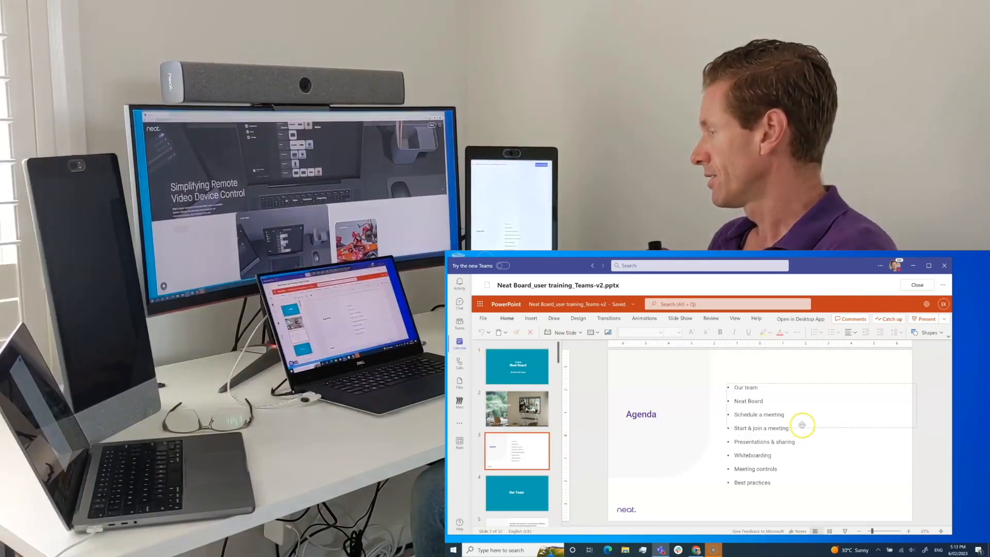
pyautogui.click(761, 428)
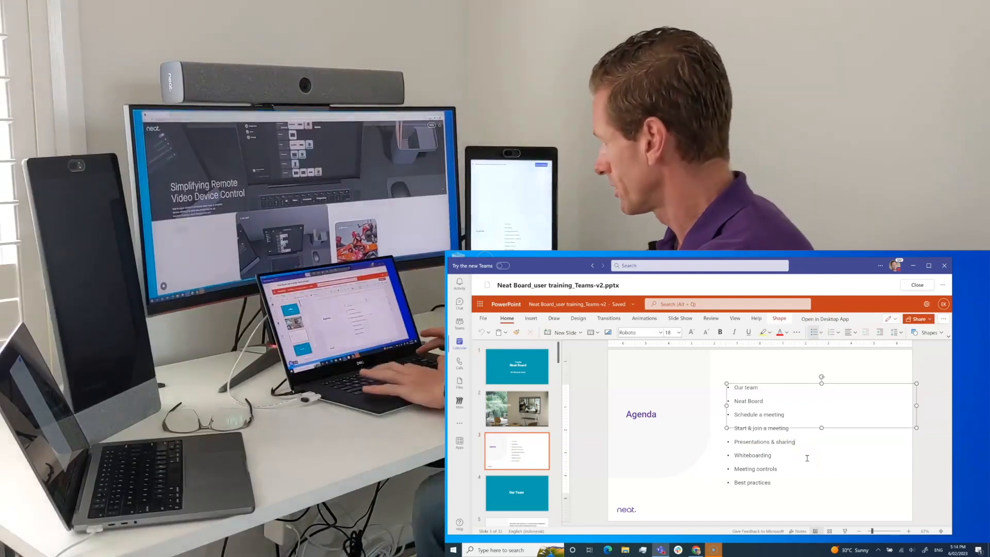
pyautogui.write('- Wh')
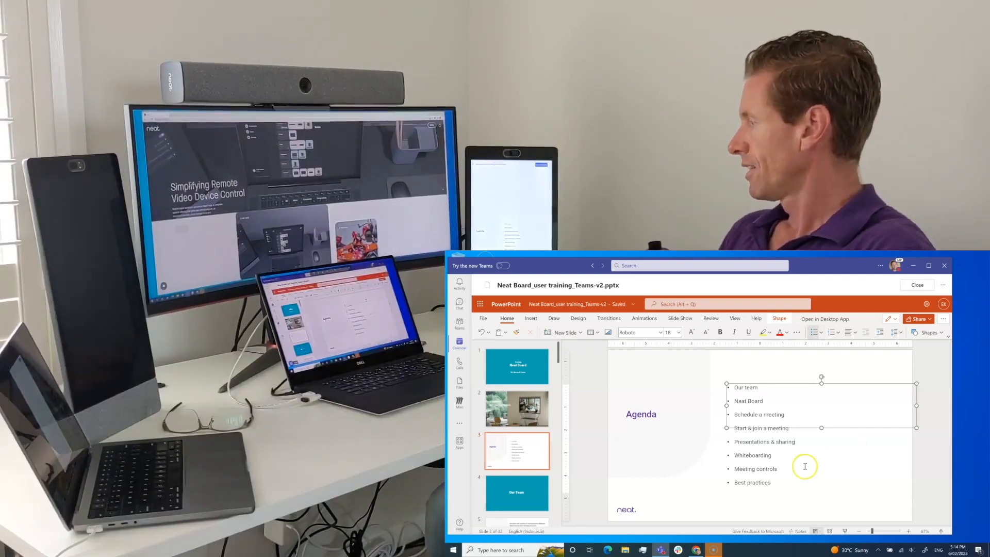
pyautogui.click(459, 344)
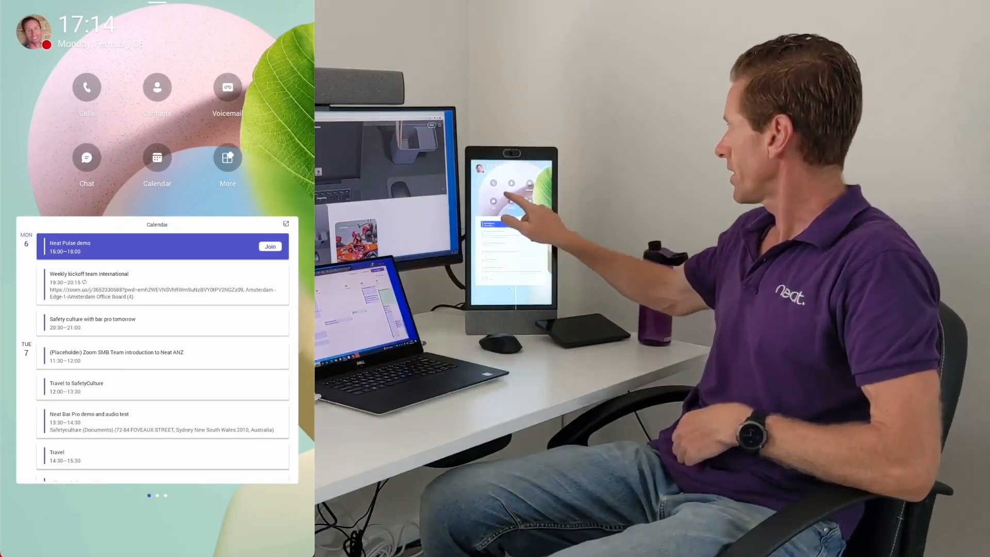
# - Open the Contacts page from the Neat Frame home screen
pyautogui.click(157, 87)
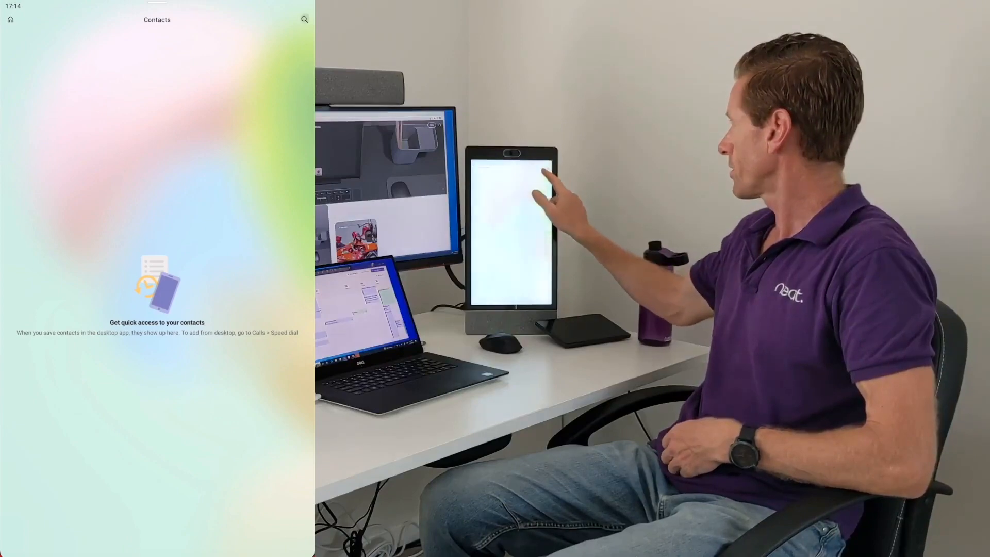
# - Search the contacts for 'kri', then return to the home screen
pyautogui.click(303, 18)
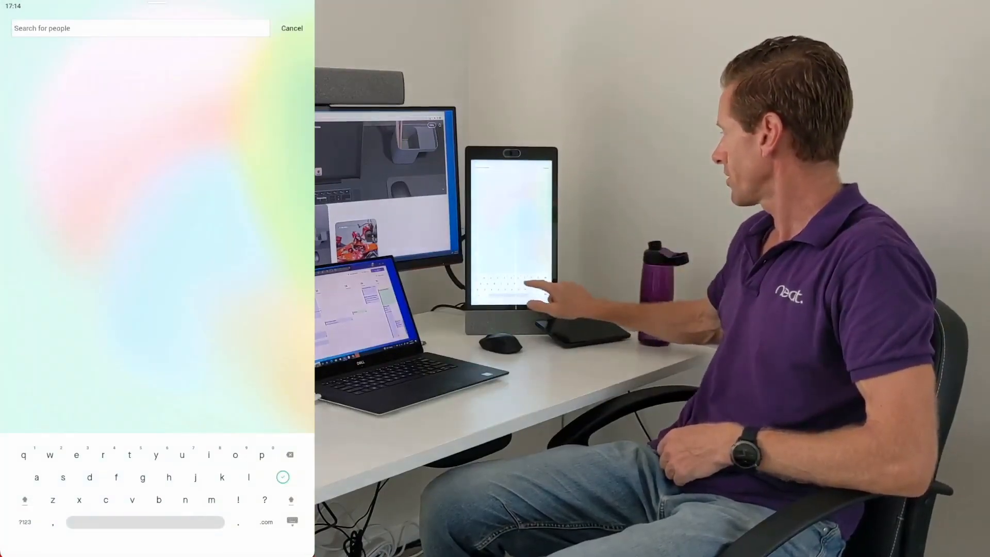
pyautogui.write('kri')
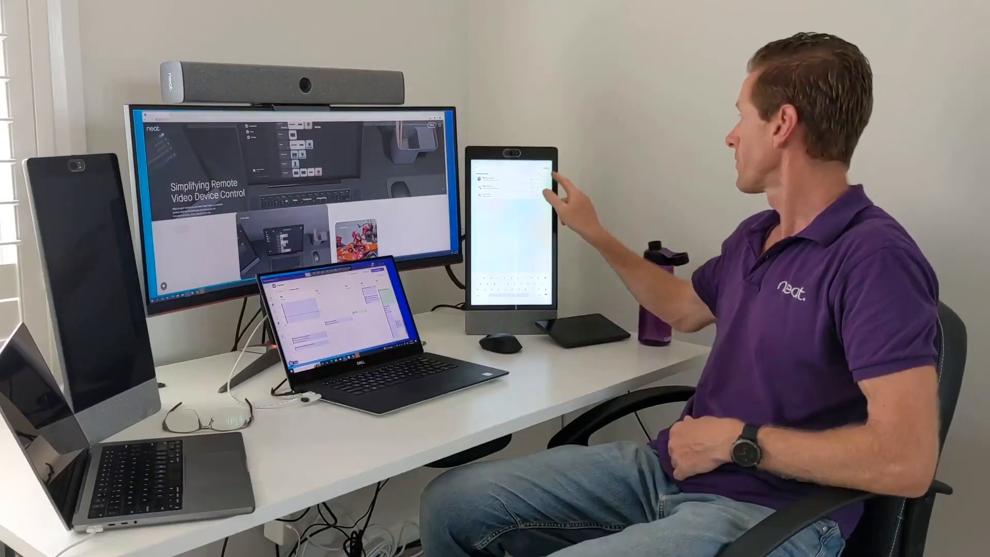
pyautogui.click(524, 176)
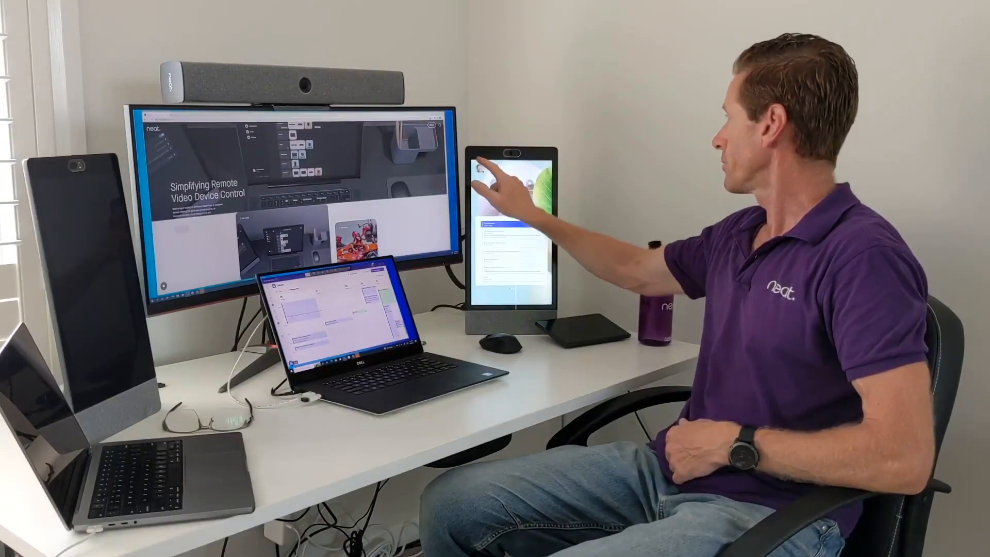